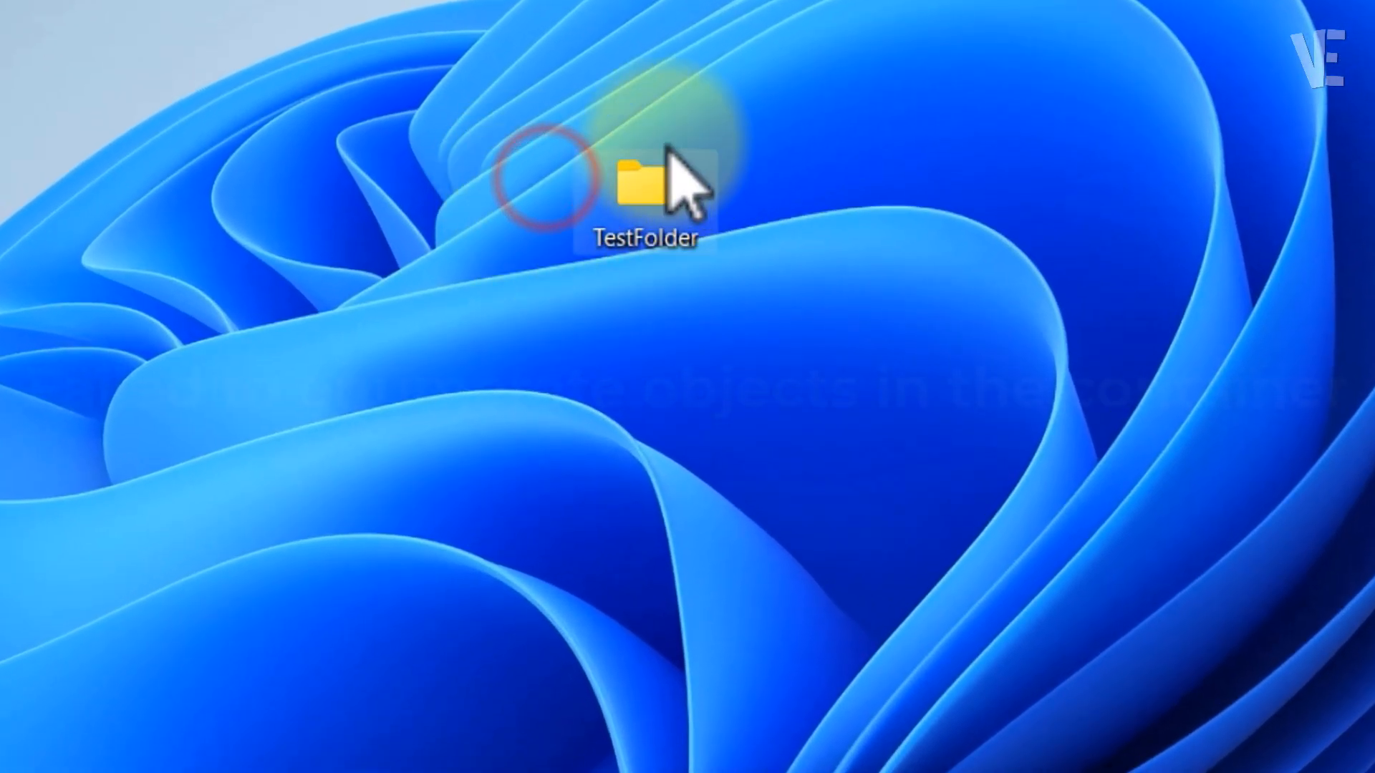
# - Show TestFolder's Properties on the Security tab listing groups and permissions
pyautogui.rightClick(653, 184)
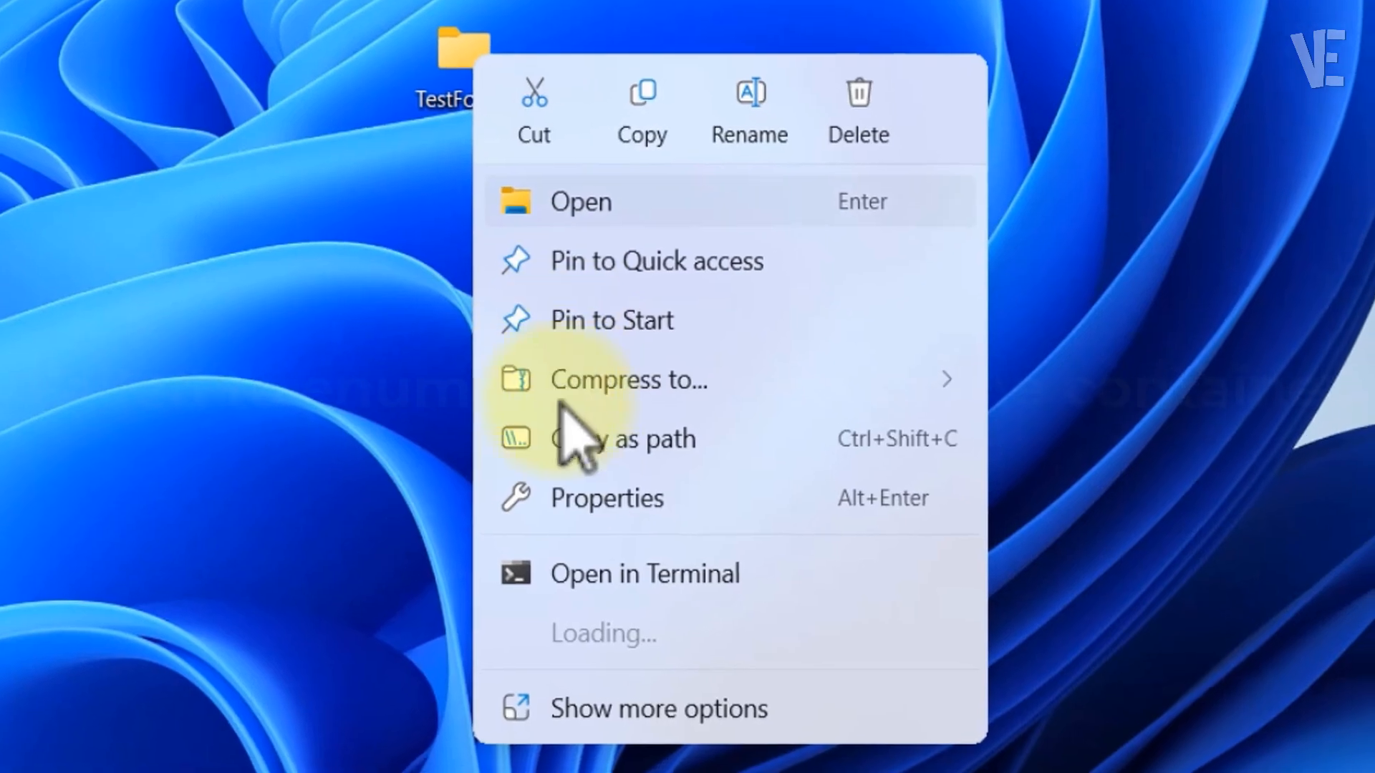
pyautogui.click(608, 498)
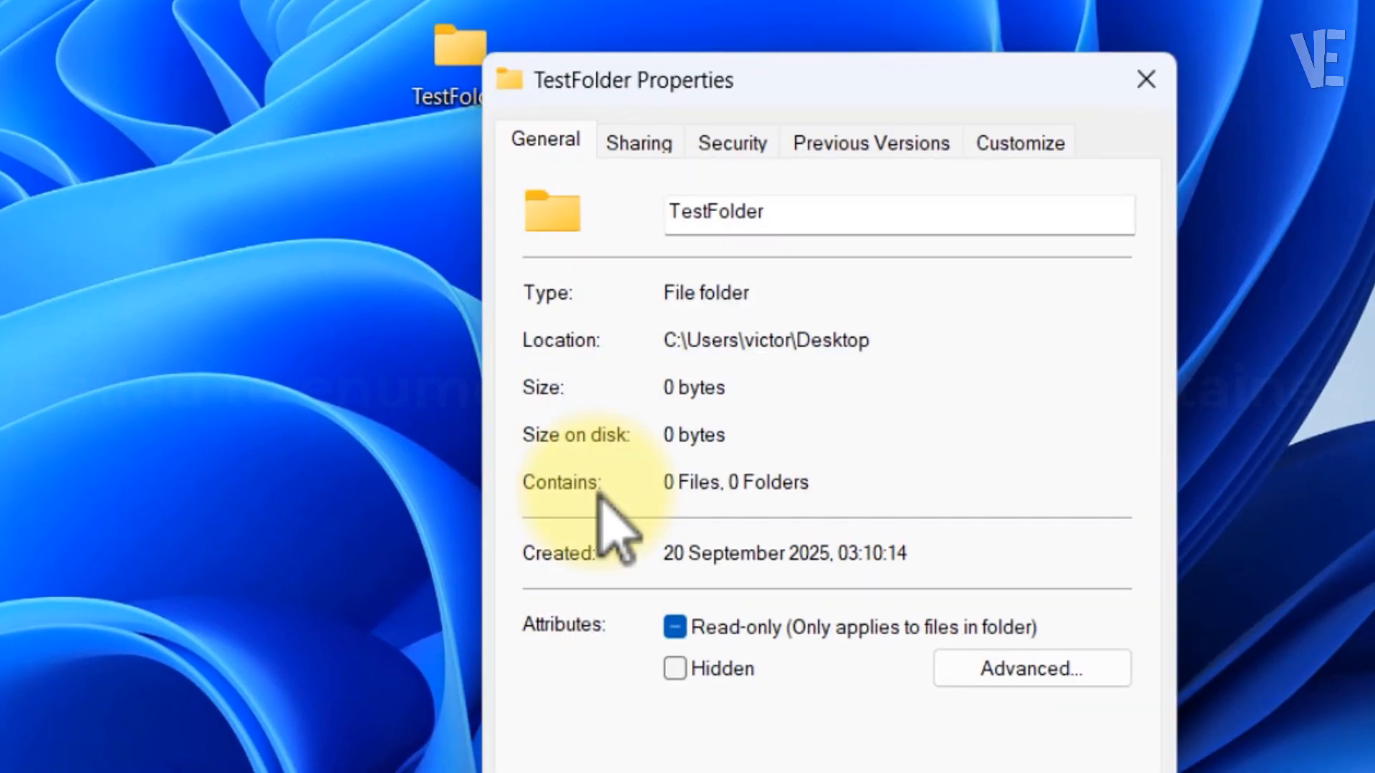
pyautogui.click(732, 142)
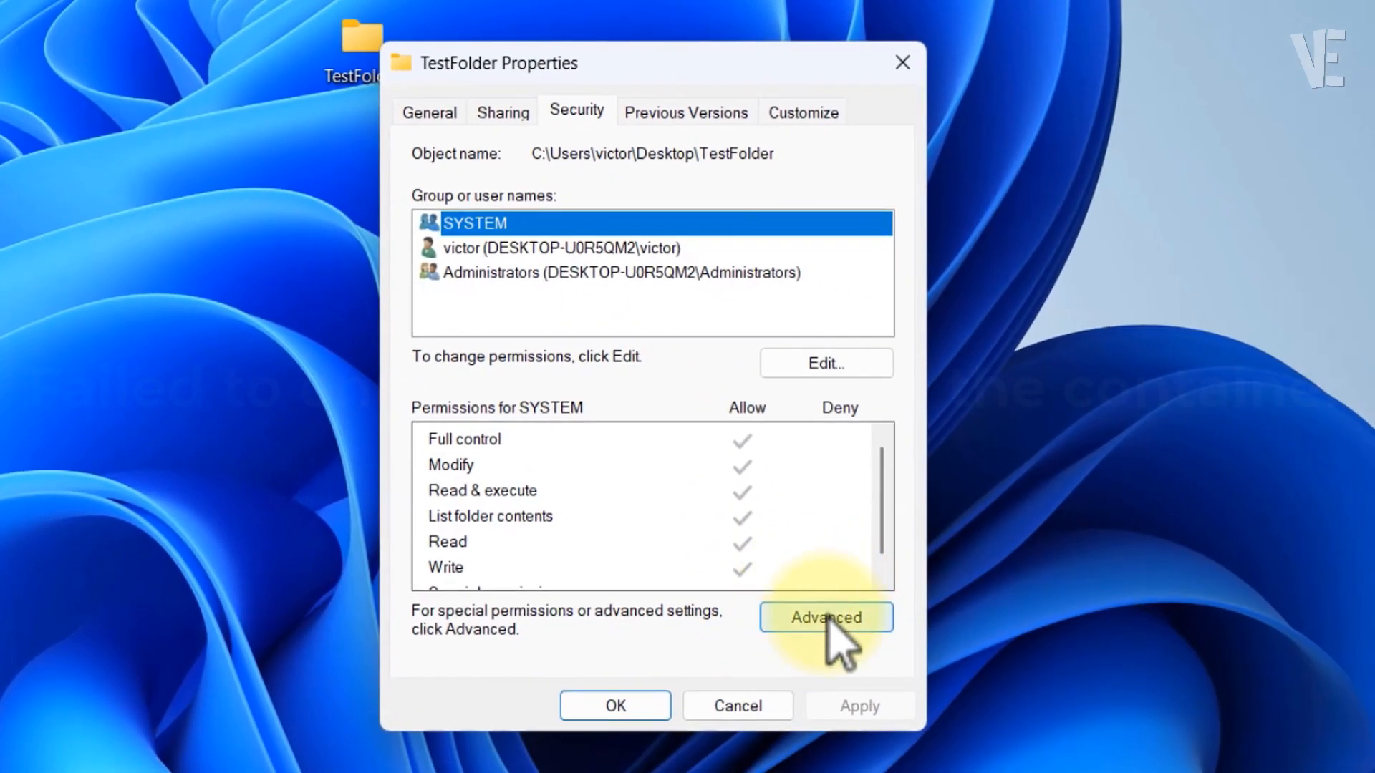
# - From Advanced security settings, search for users and select the local account victor as owner
pyautogui.click(827, 617)
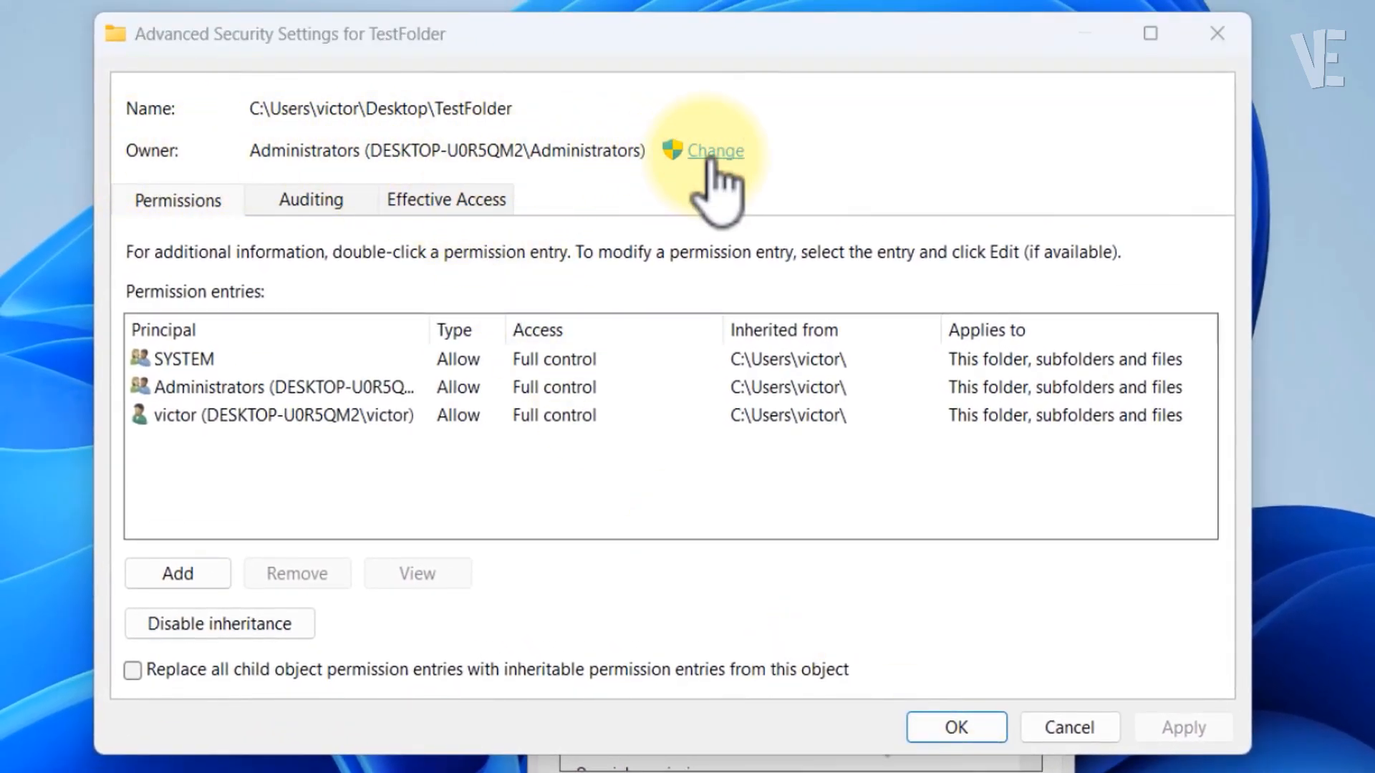
pyautogui.click(713, 150)
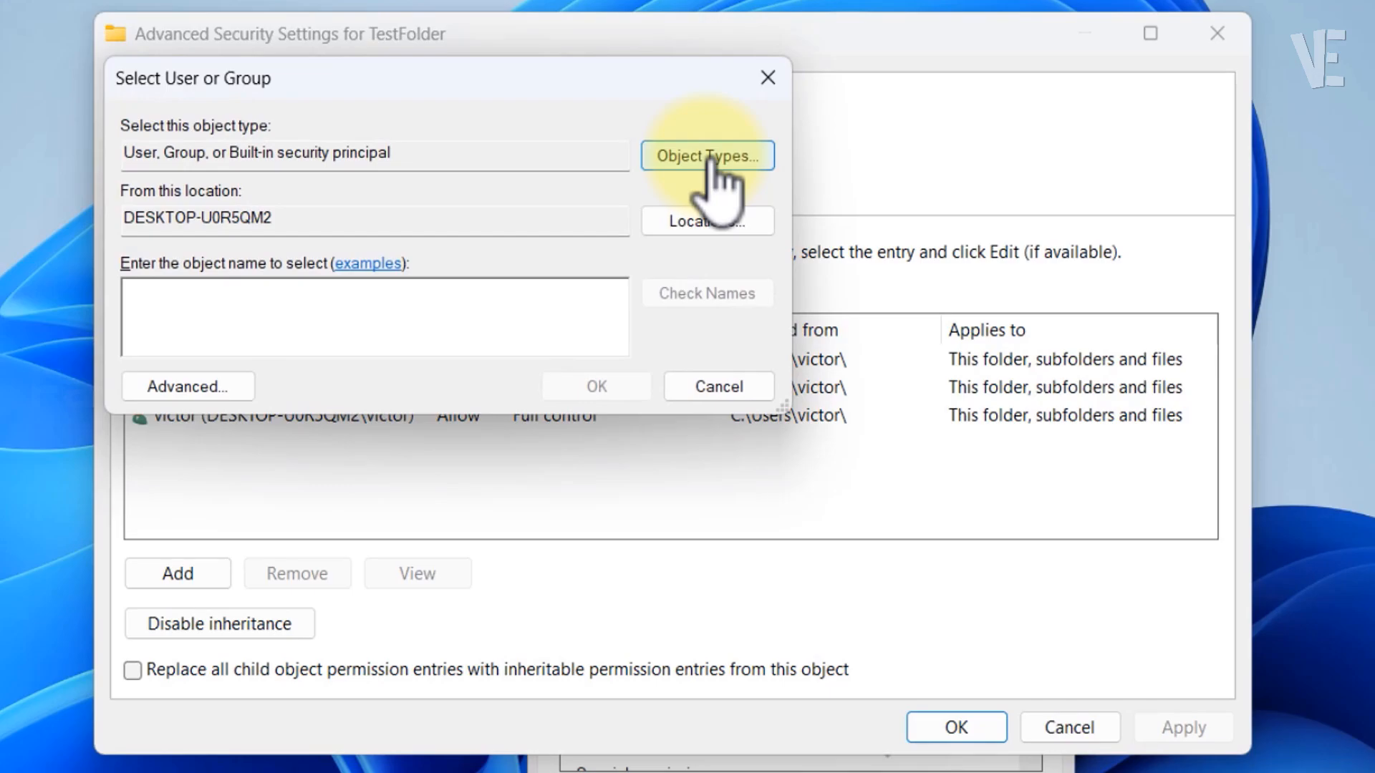
pyautogui.moveTo(188, 387)
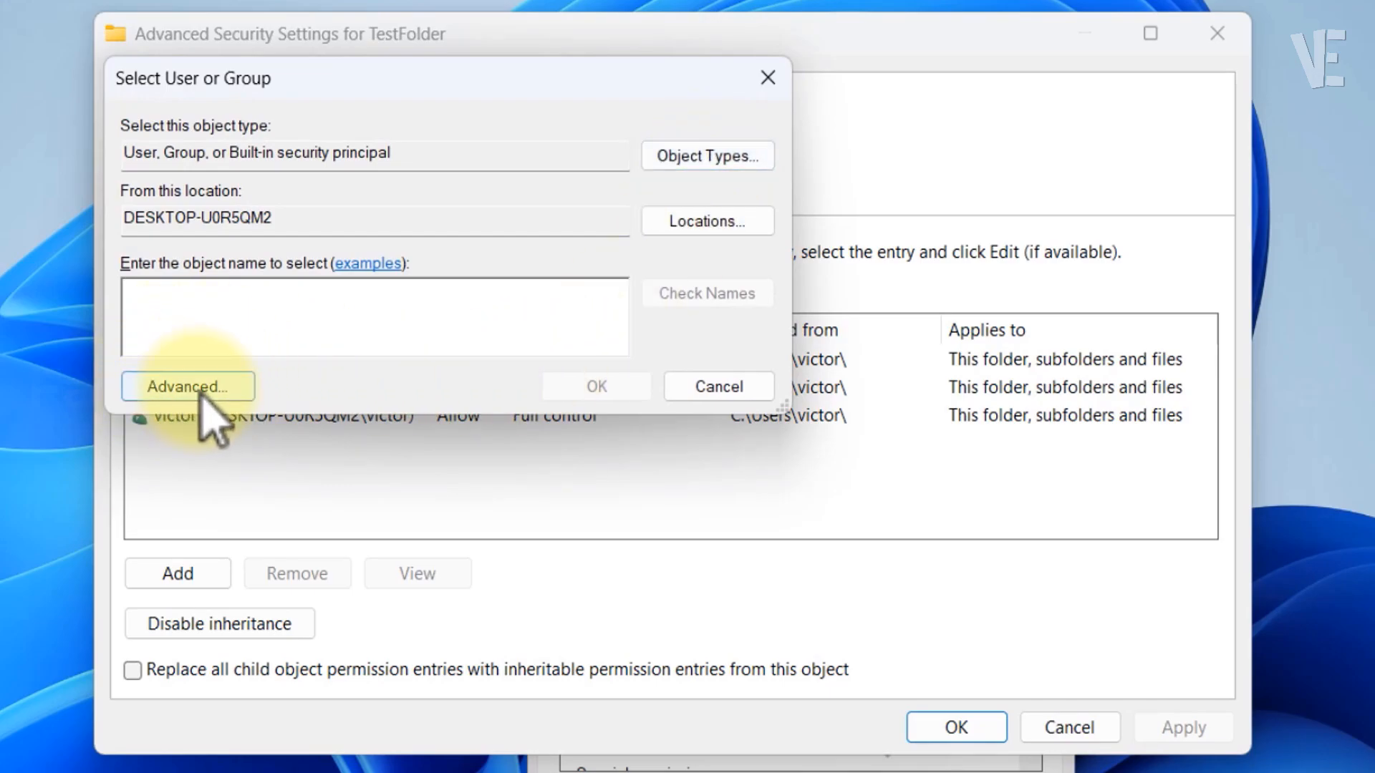
pyautogui.click(187, 387)
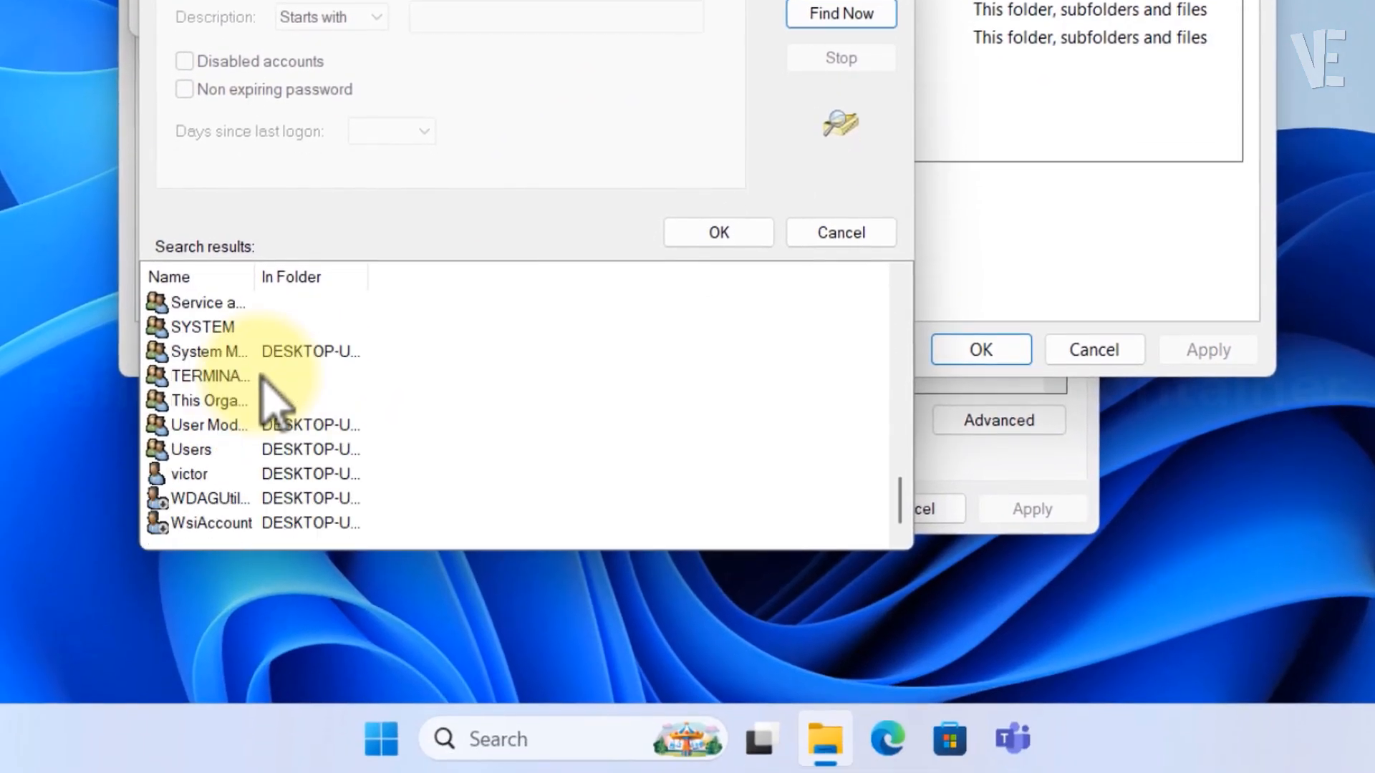
pyautogui.click(189, 474)
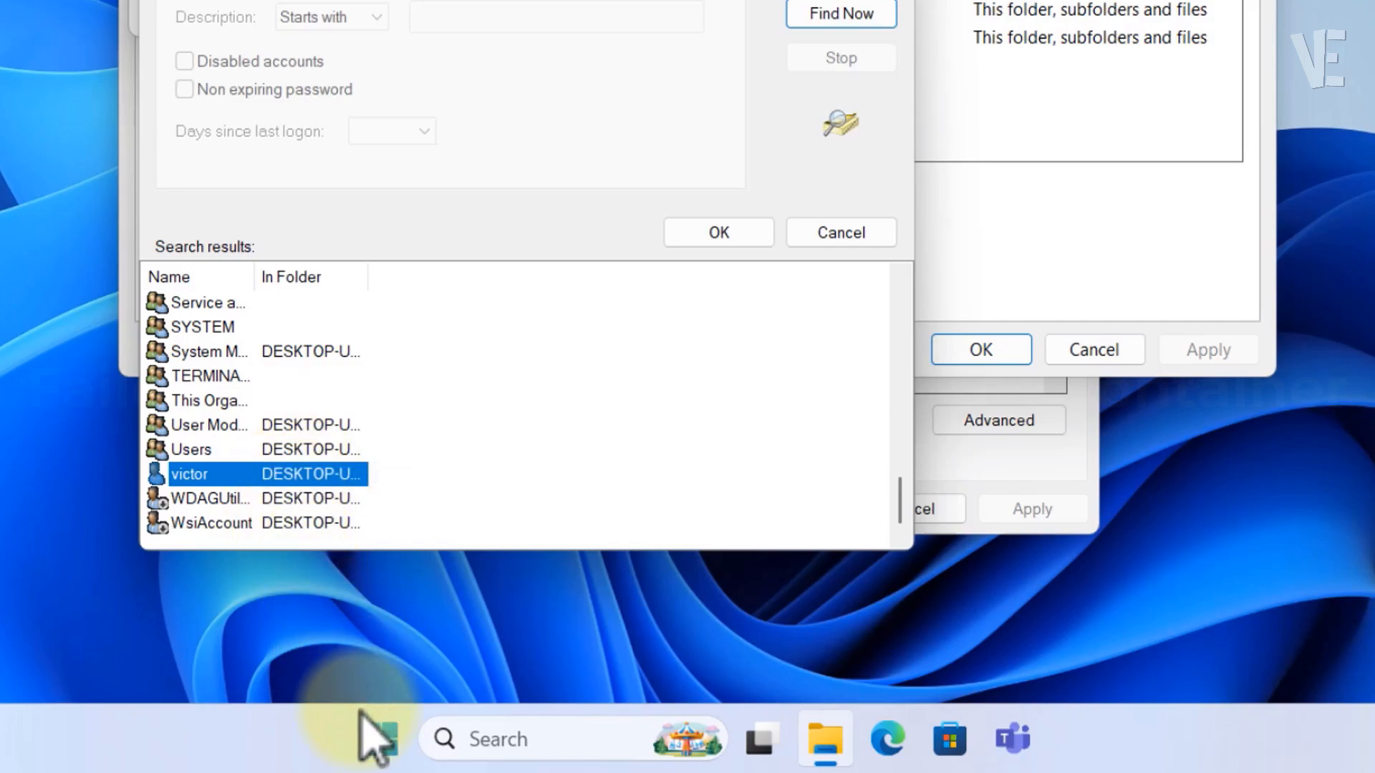
pyautogui.click(387, 741)
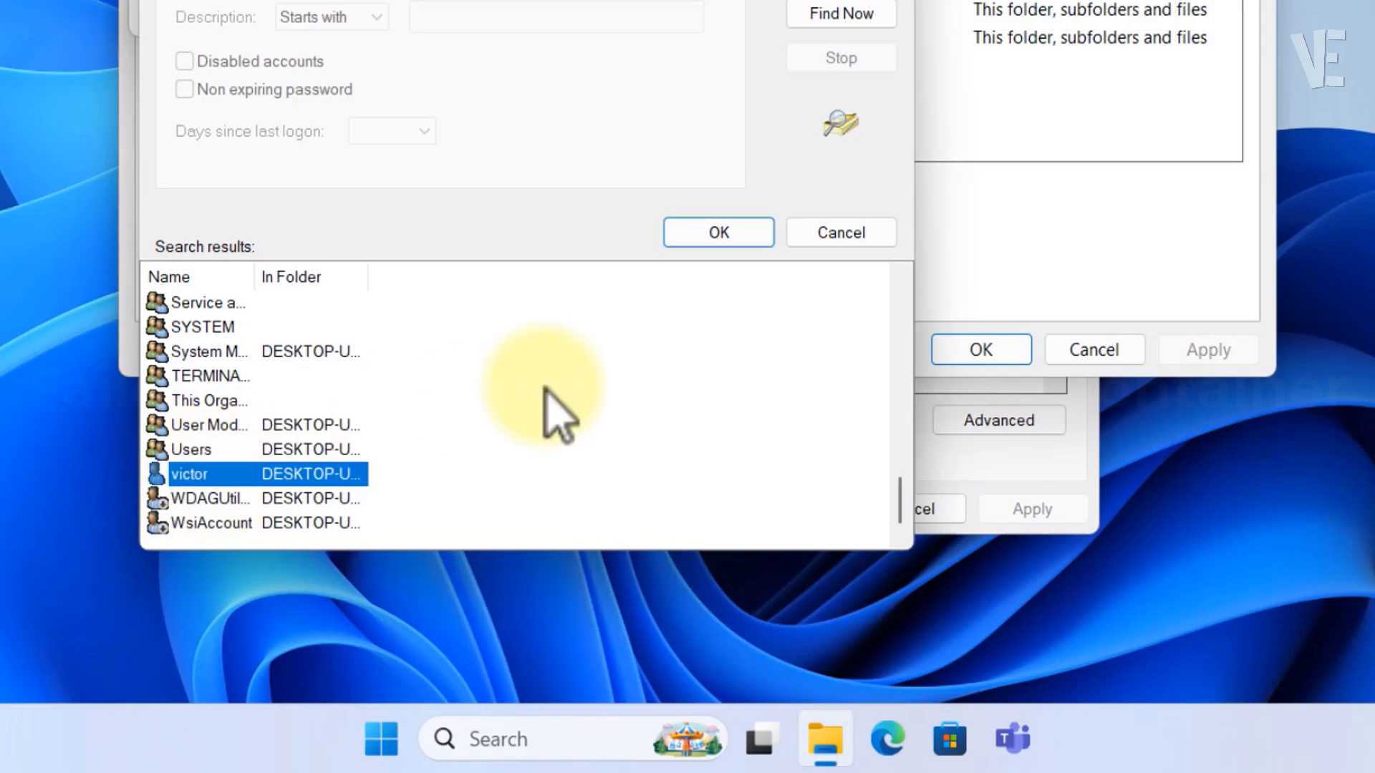
pyautogui.click(719, 232)
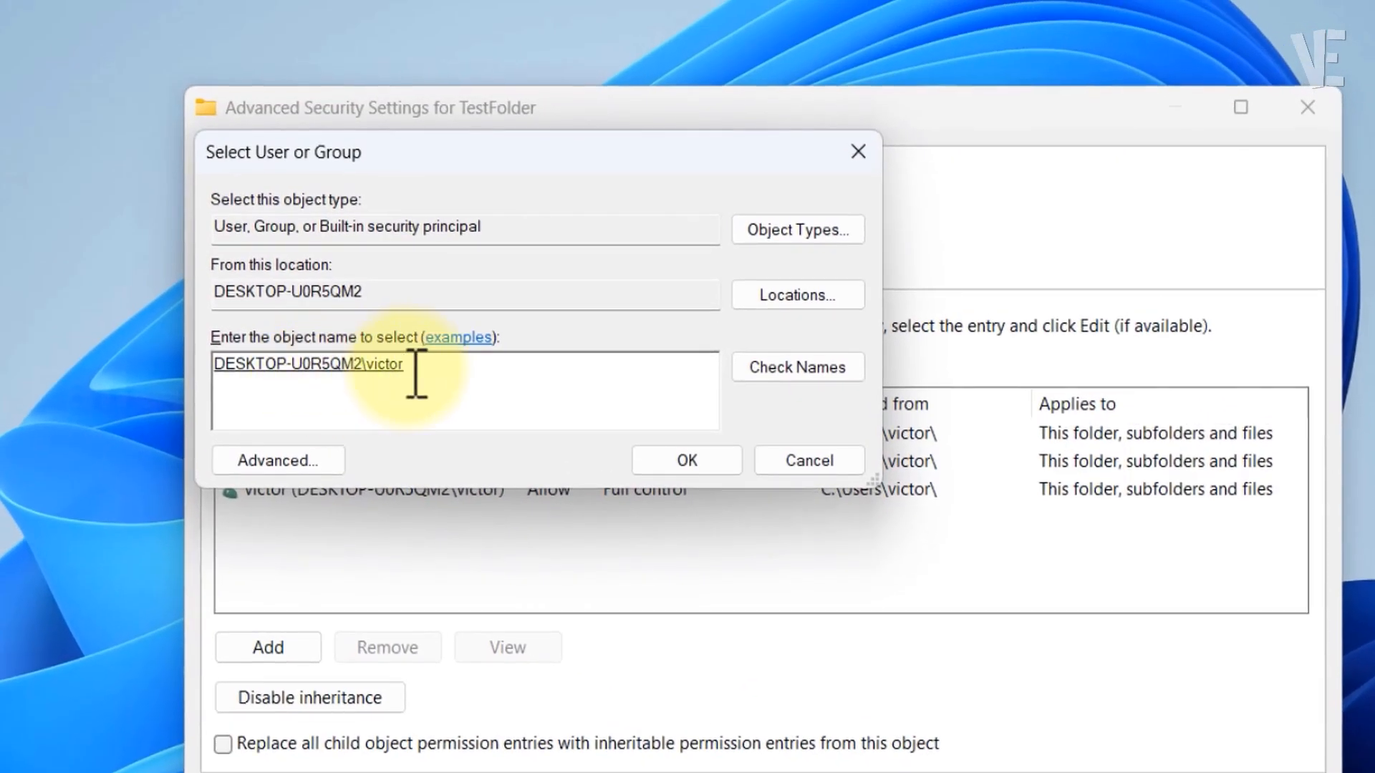
# - Apply victor as owner to all subcontainers and replace child permissions with inherited ones
pyautogui.click(688, 460)
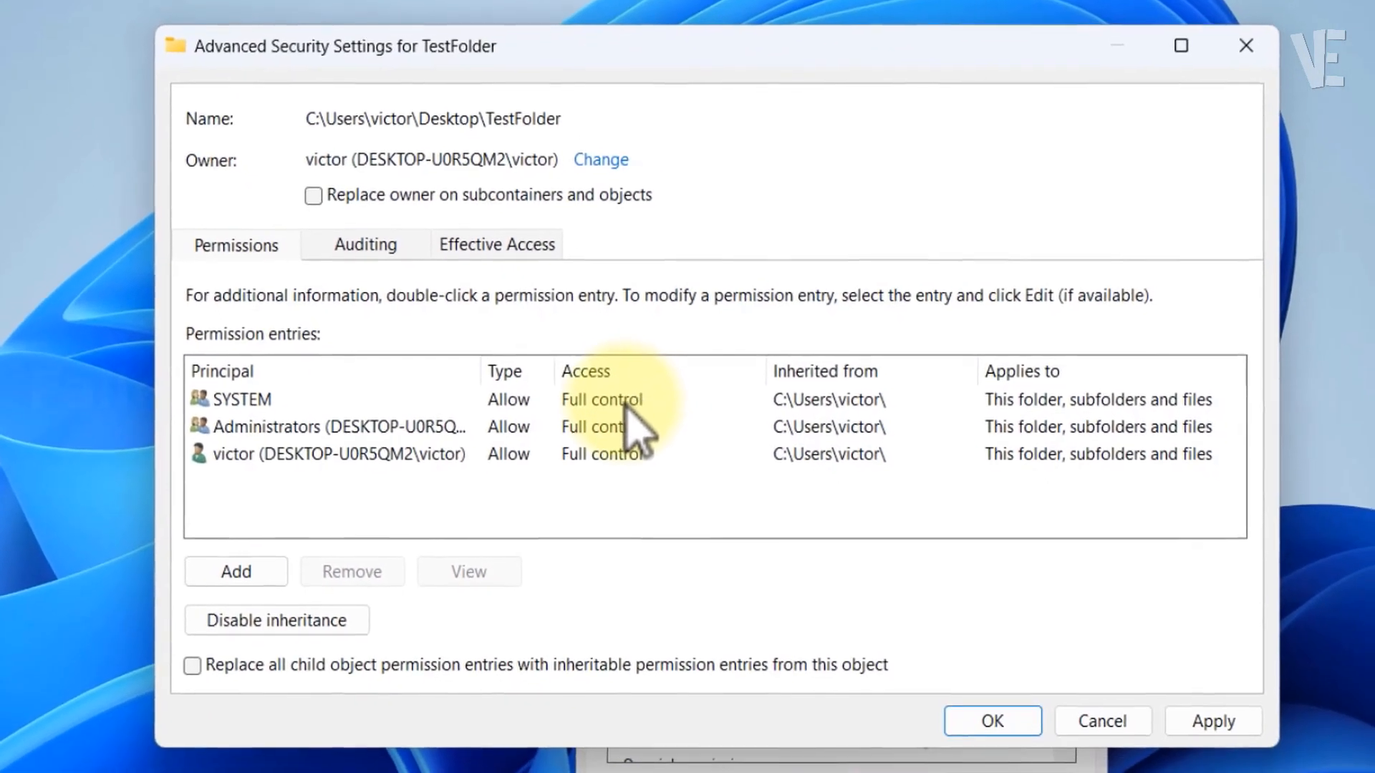
pyautogui.click(313, 190)
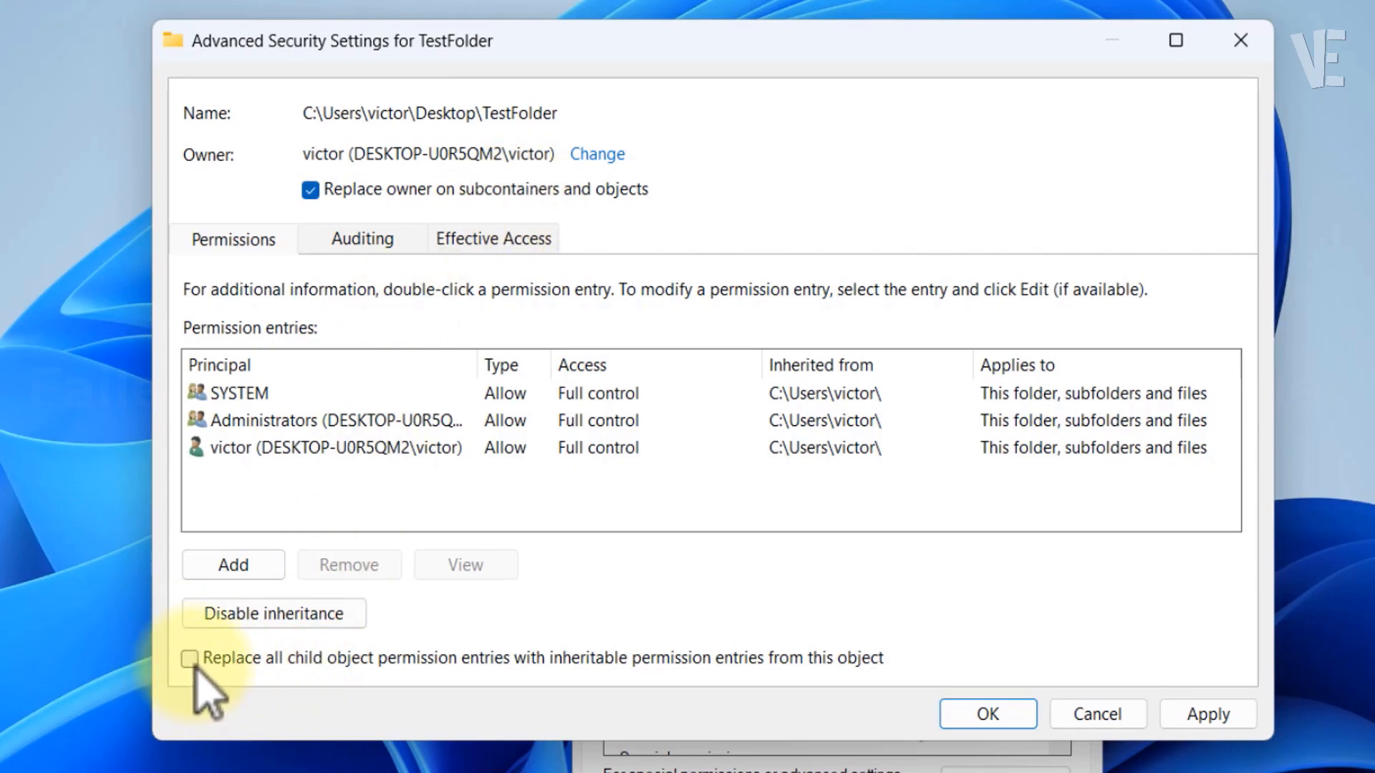
pyautogui.click(189, 659)
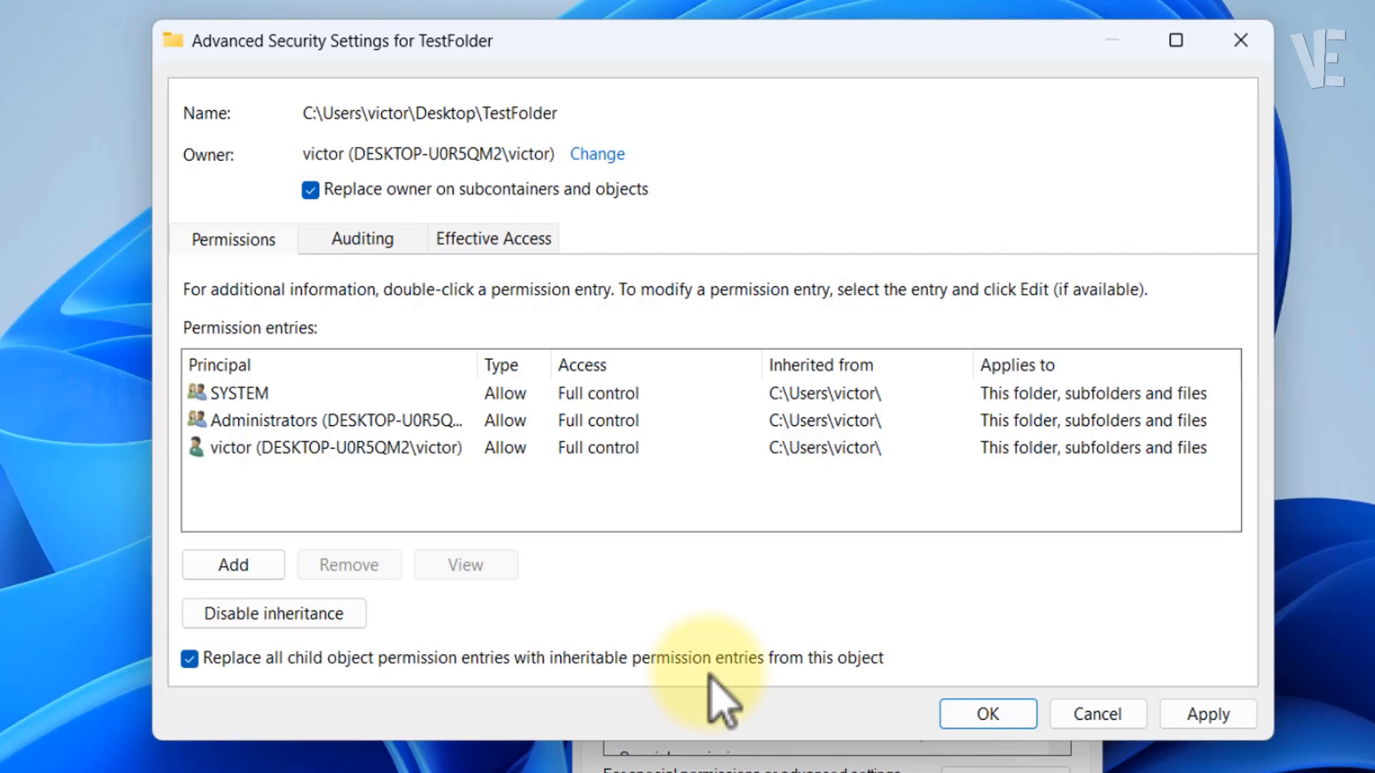
pyautogui.moveTo(896, 705)
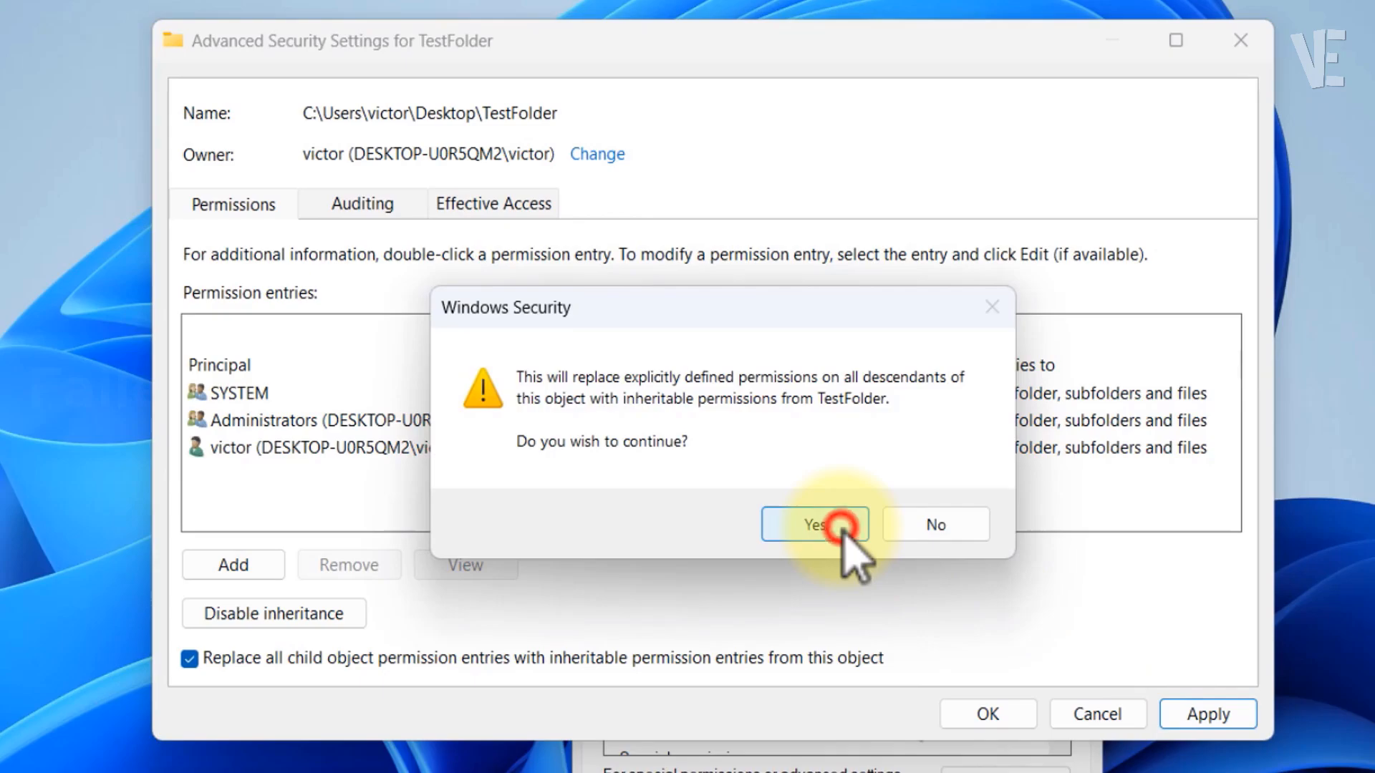
pyautogui.click(825, 524)
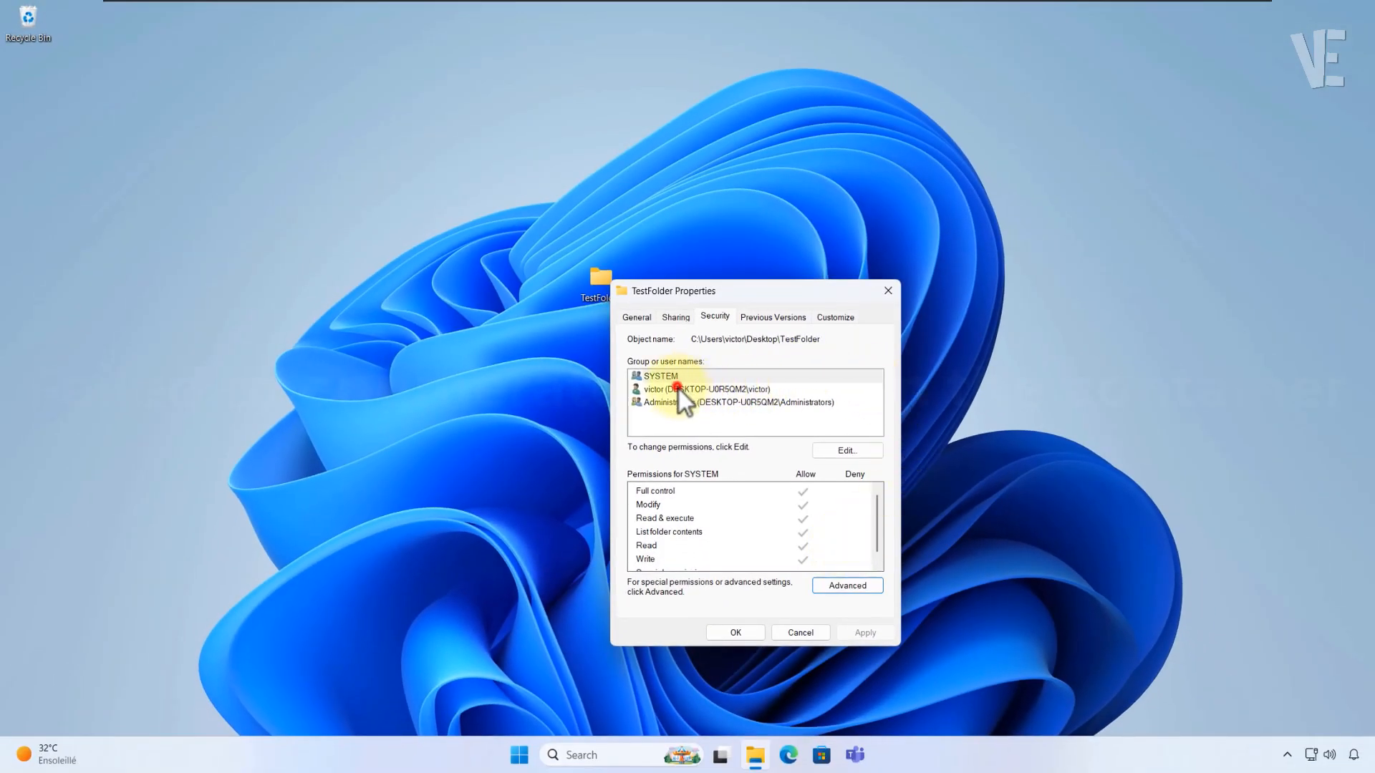
# - Clear the remaining deny permission entries so victor keeps full allowed access
pyautogui.click(699, 389)
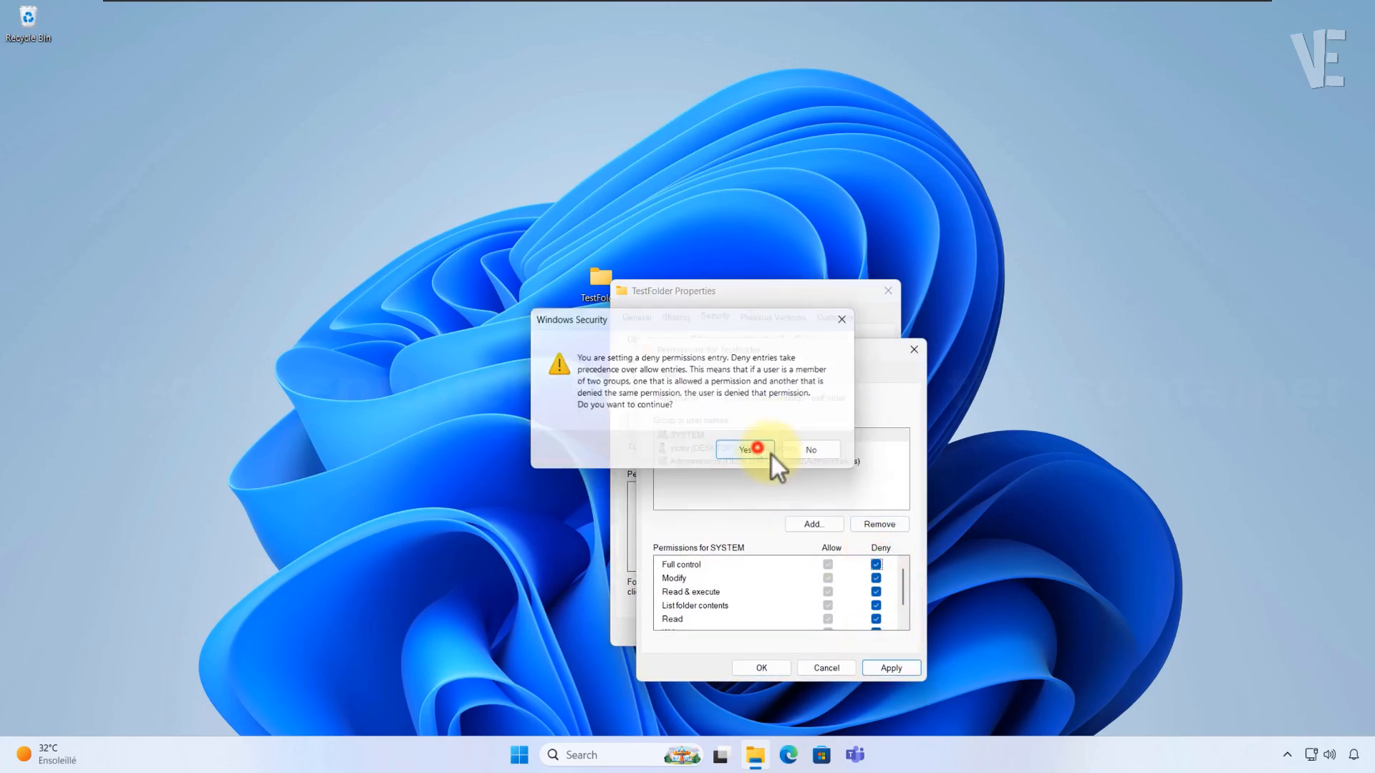
pyautogui.click(745, 449)
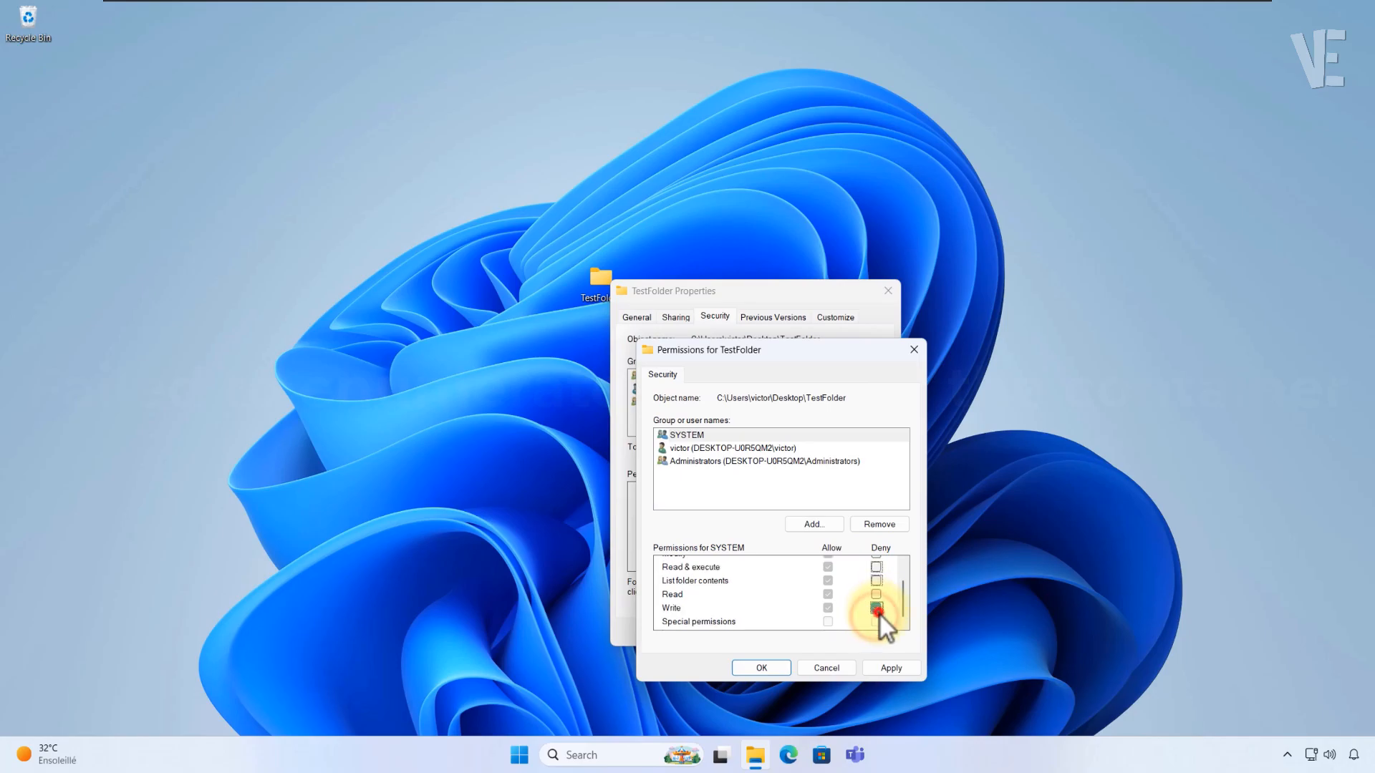
pyautogui.click(761, 668)
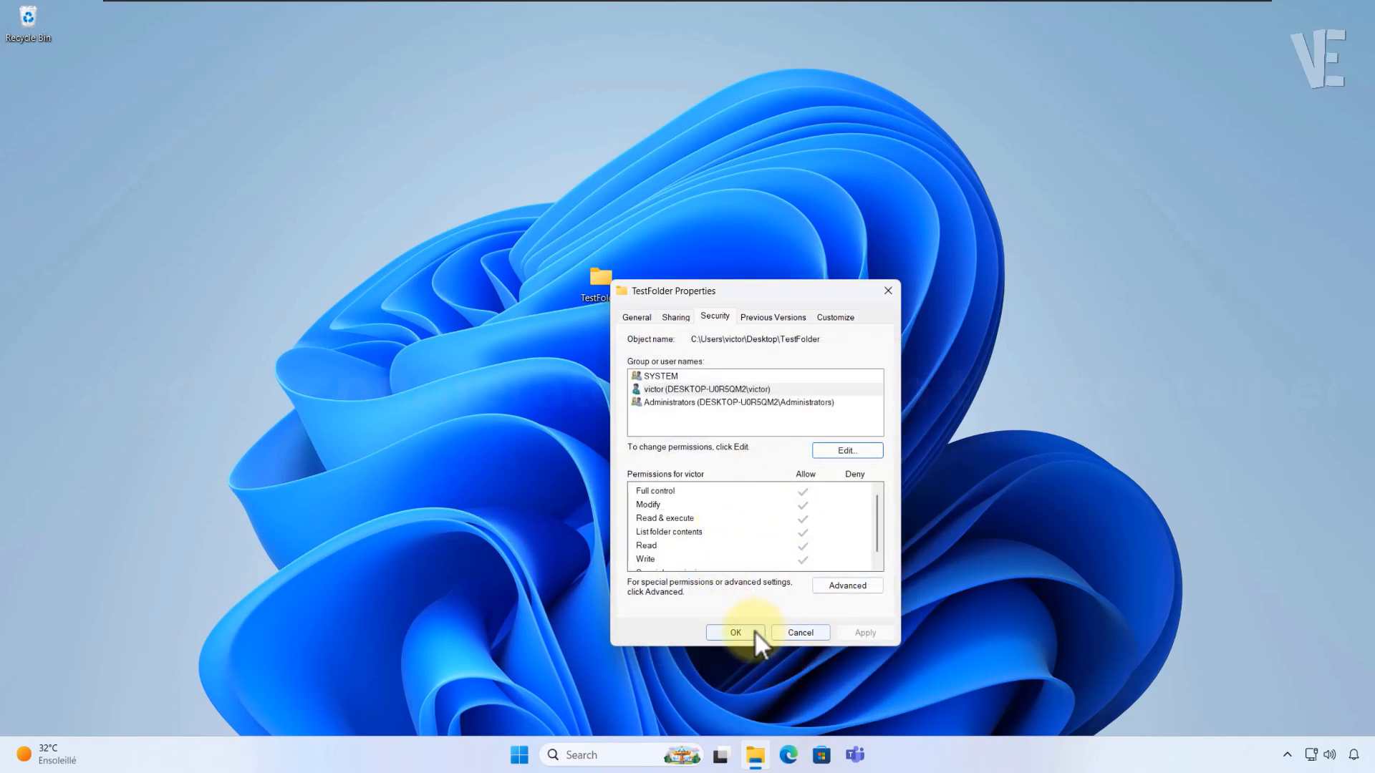